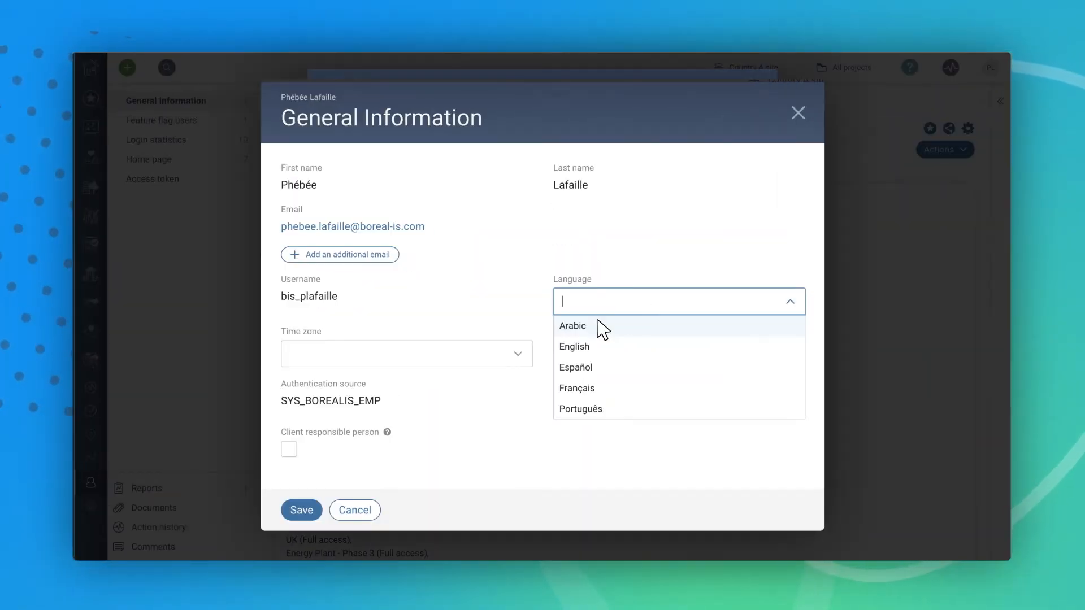
Change the interface language to Arabic, then to Português
click(572, 326)
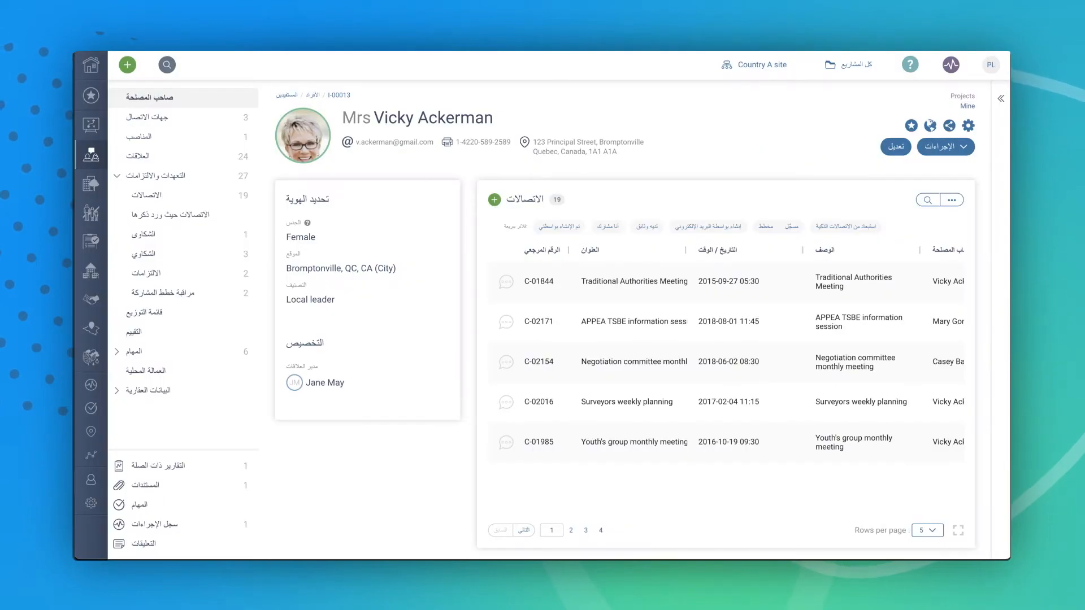
click(678, 301)
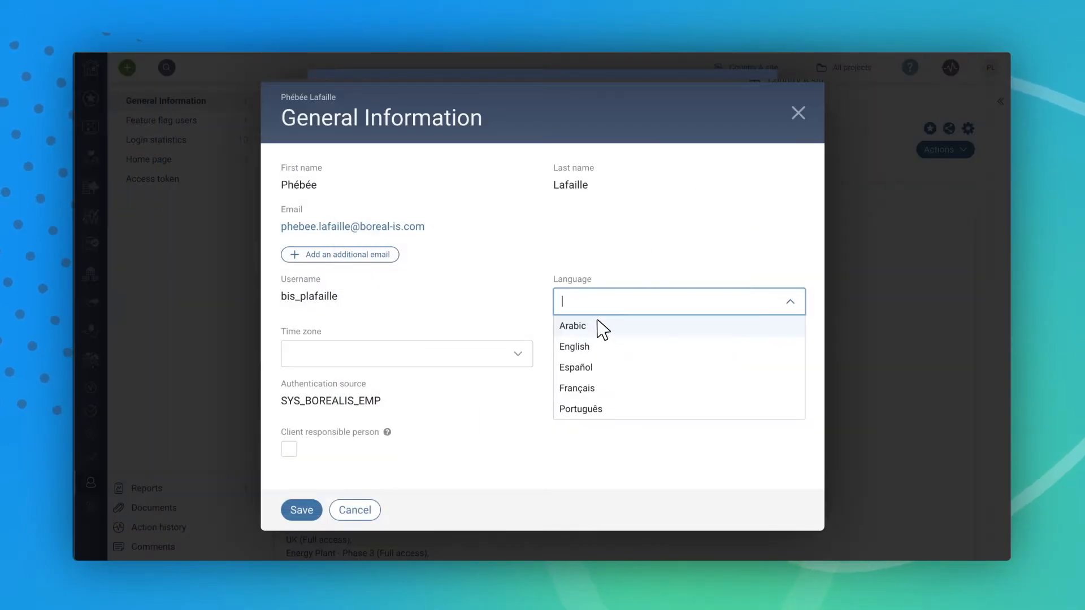
mouse_move(614, 415)
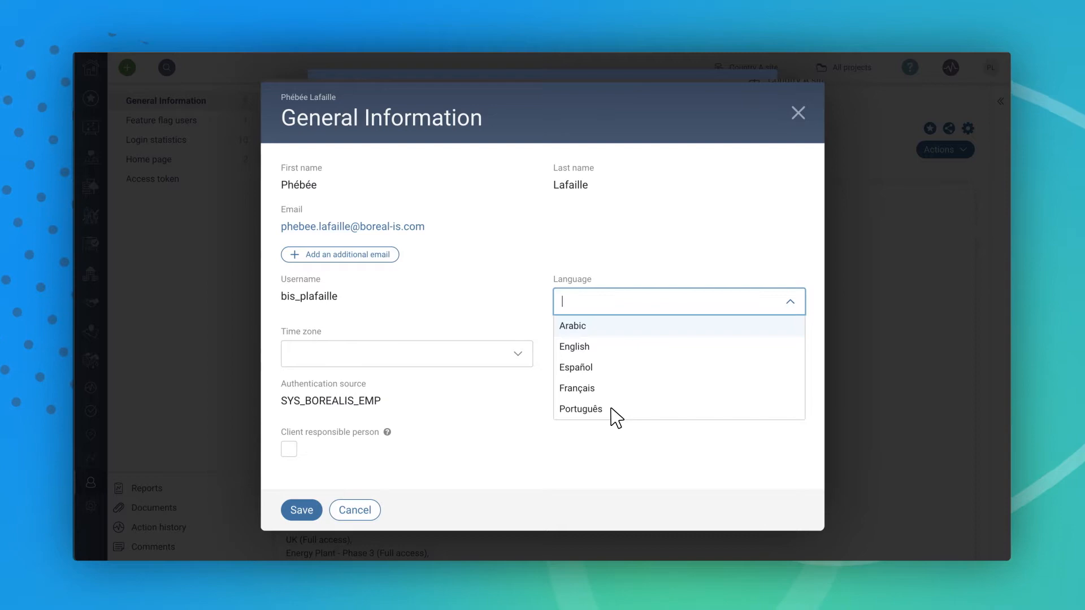
click(580, 409)
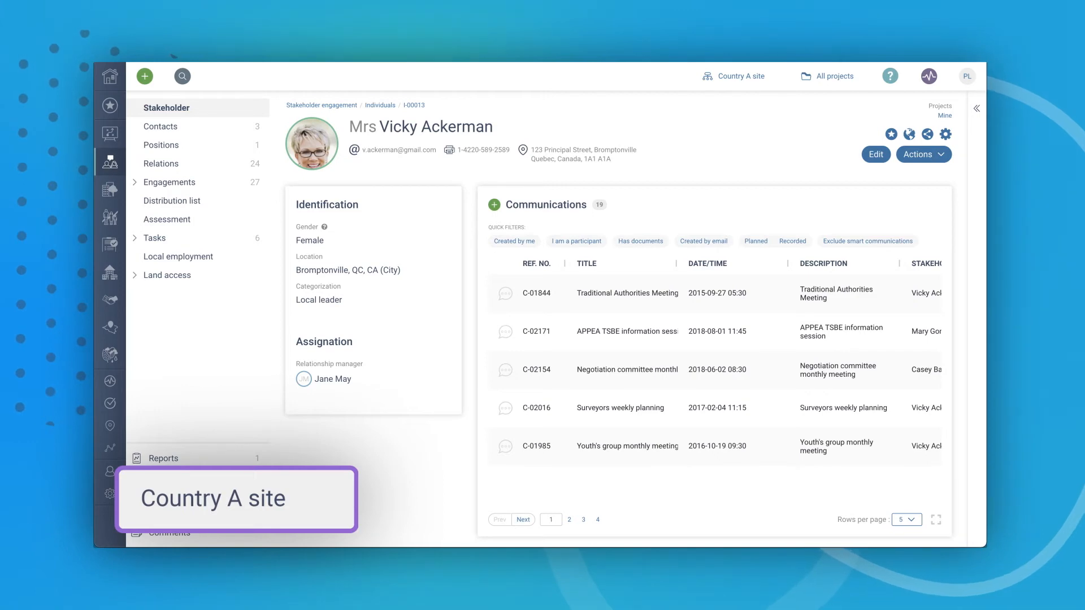
Open the Stakeholder Engagement - Eastern Rail dashboard and scroll through its charts
click(739, 76)
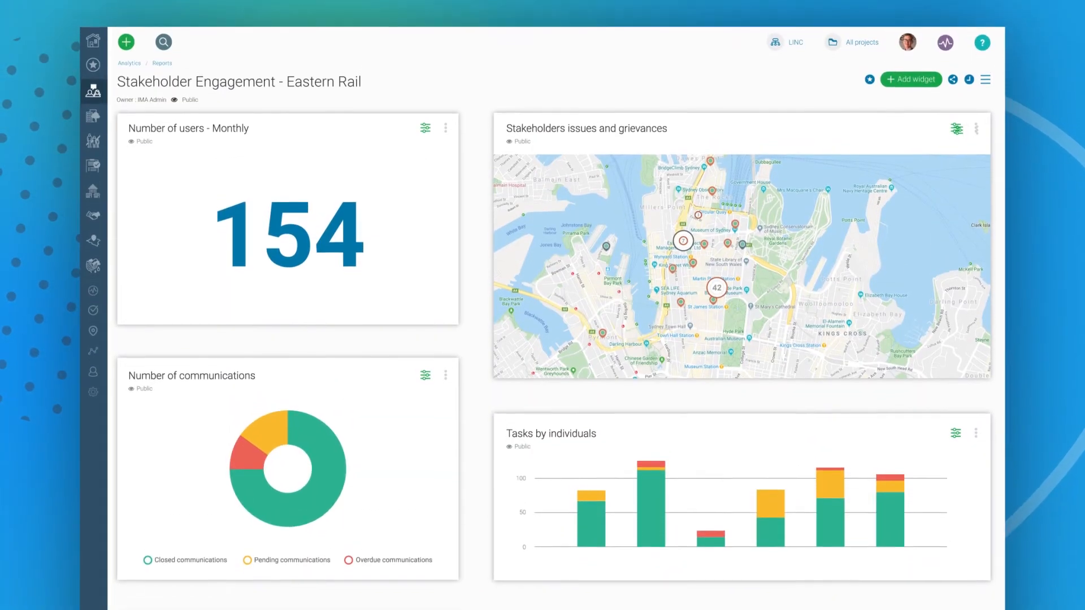
scroll(down, 3)
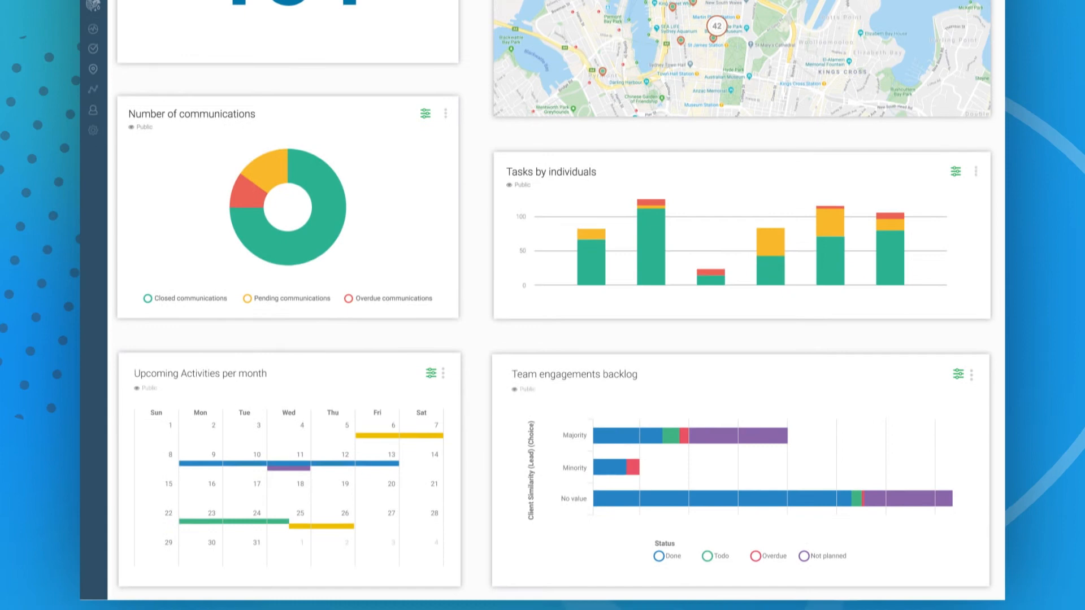